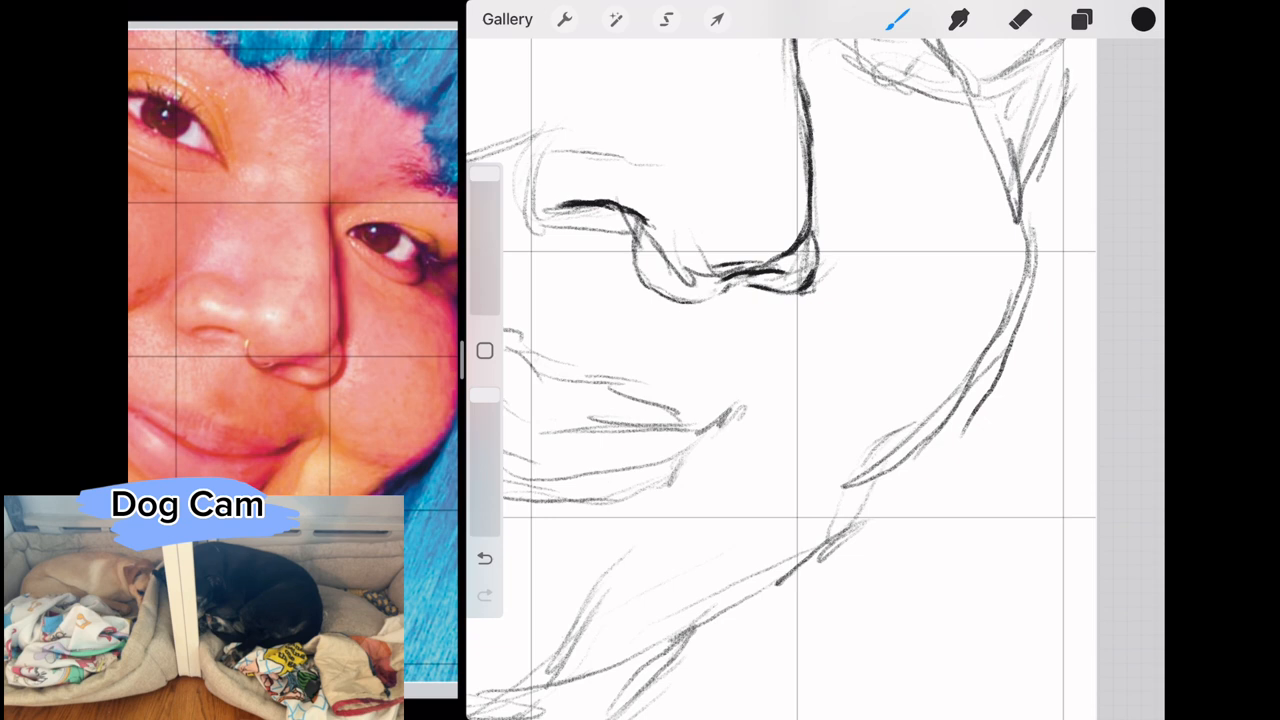
# Step: Trace darker contours of the eyes, nose, smile, cheeks and hairline, briefly switching to the eraser for stray lines
pyautogui.click(1016, 20)
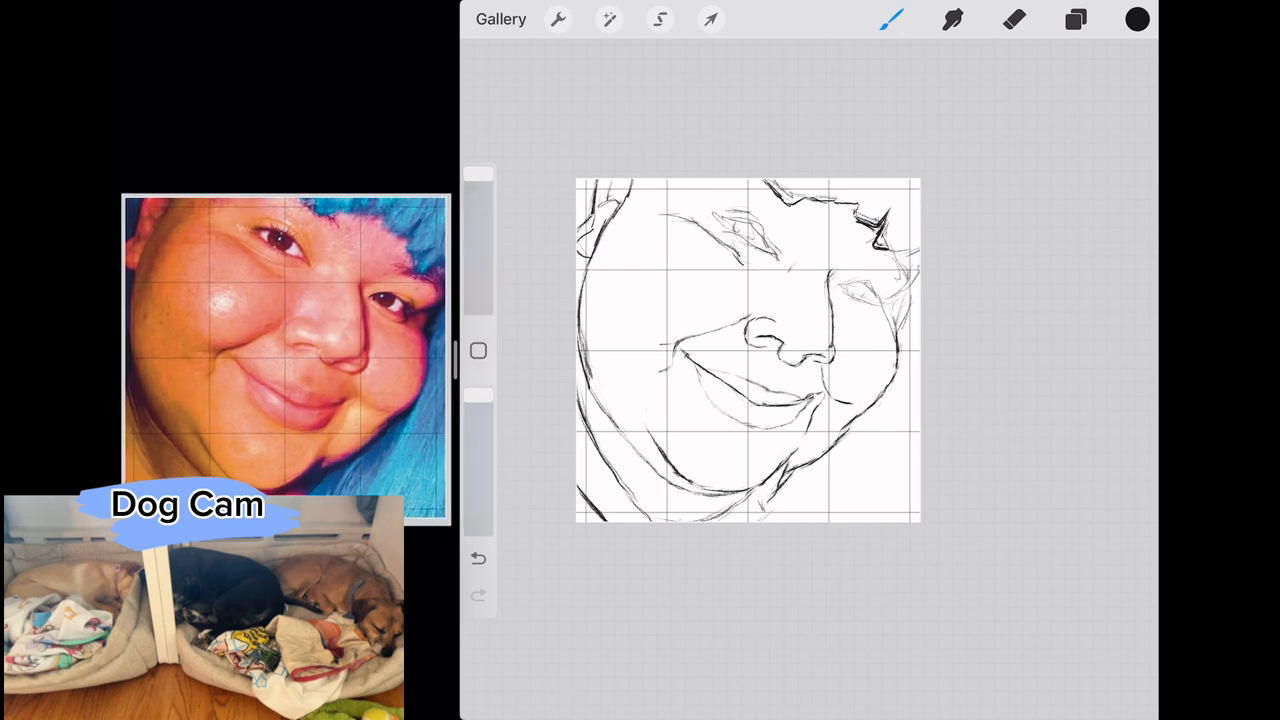
pyautogui.click(1008, 20)
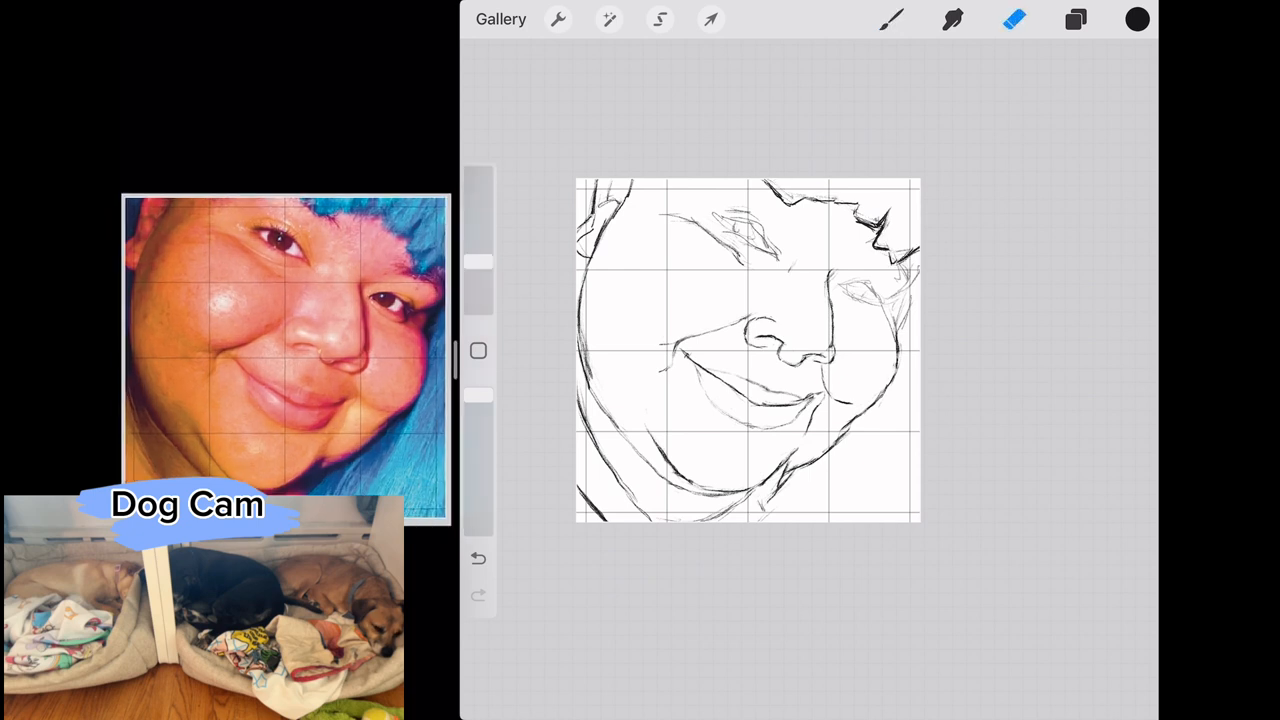
pyautogui.click(896, 20)
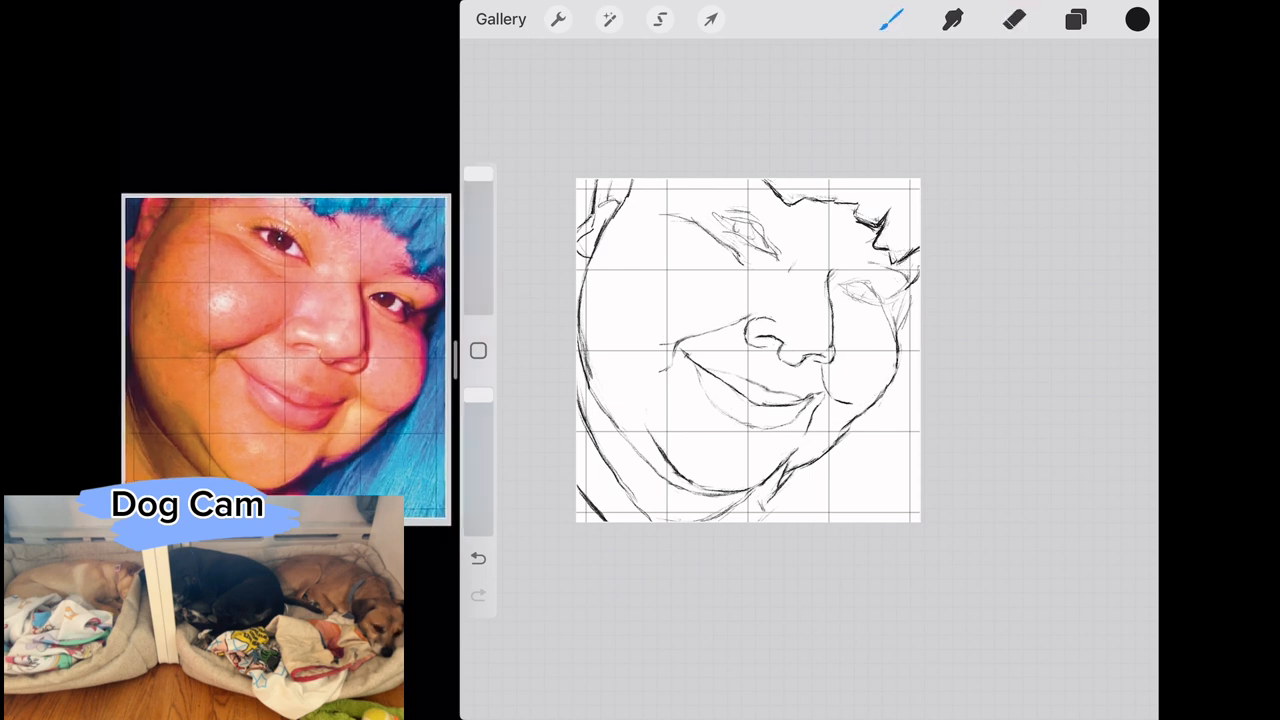